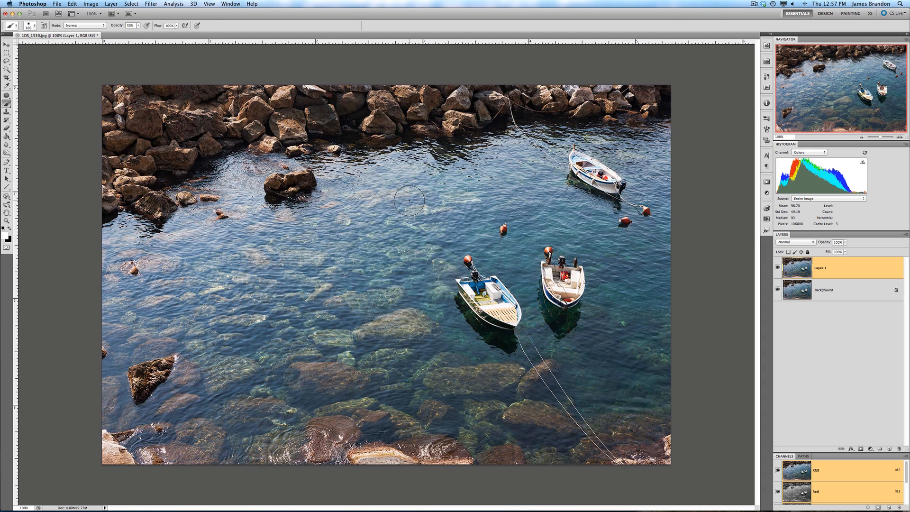
mouse_move(31, 99)
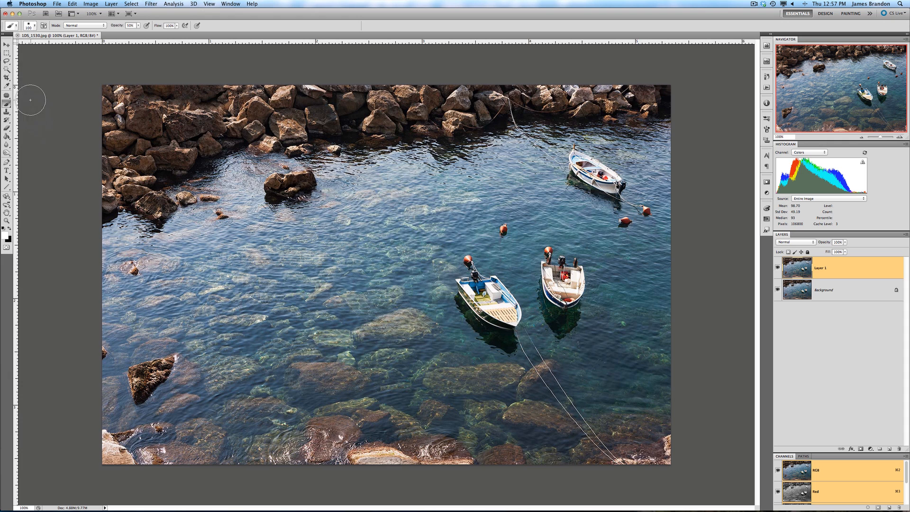
mouse_move(69, 112)
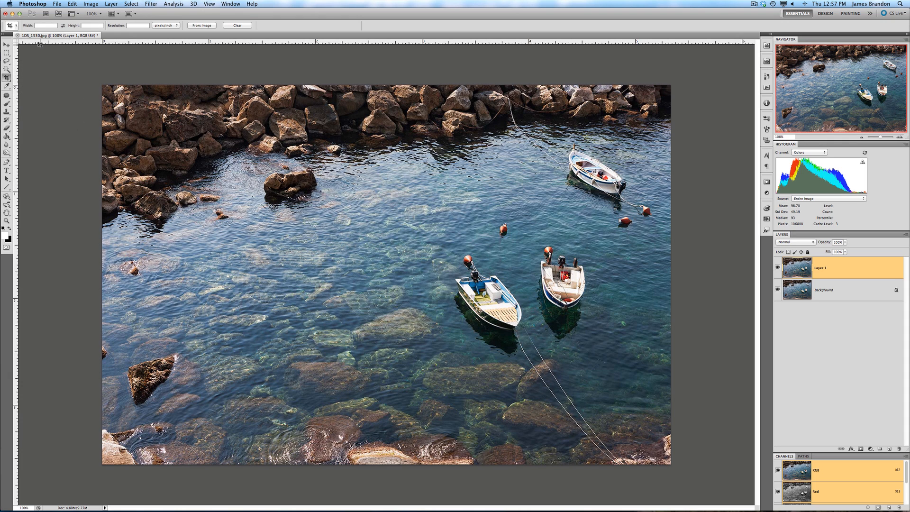
Crop the boats photo to a square with equal width and height, framing boats and rocks
click(45, 24)
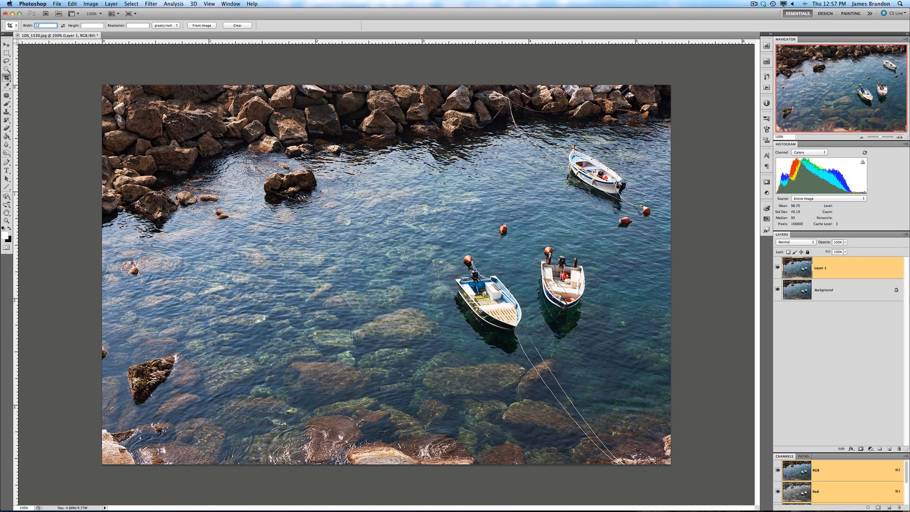
click(91, 24)
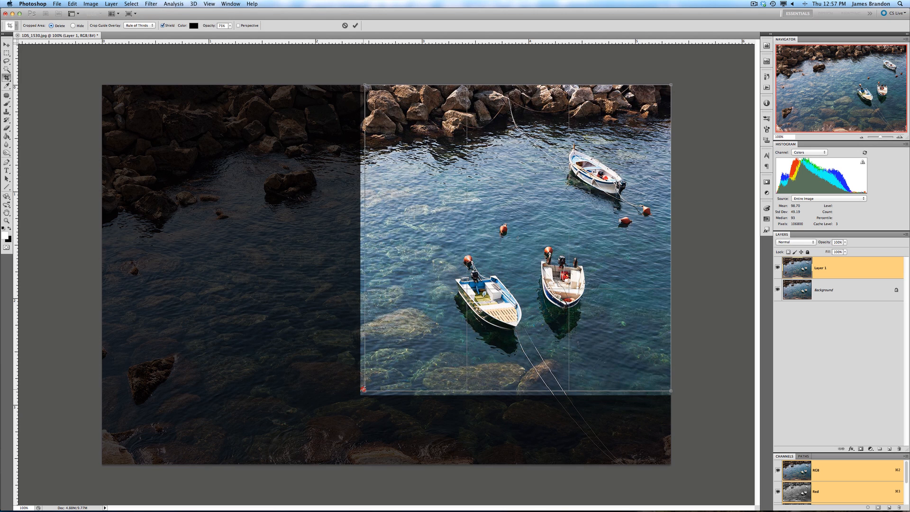
click(354, 24)
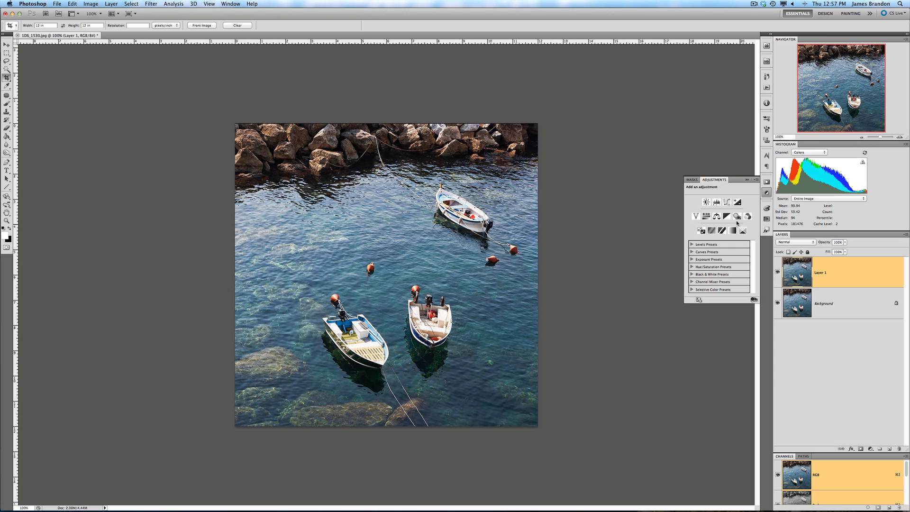
Add Black & White and Color Balance adjustments, shifting midtones toward red for a sepia tint
click(732, 216)
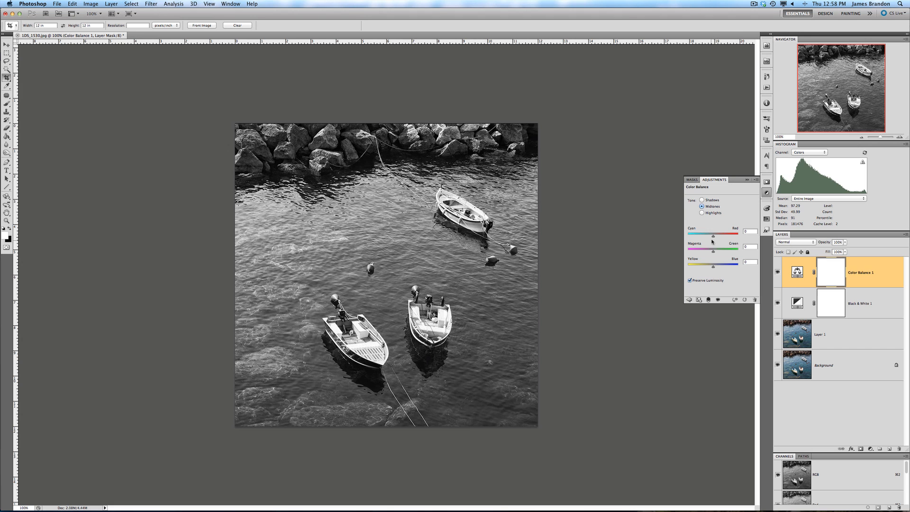
drag(715, 235, 716, 235)
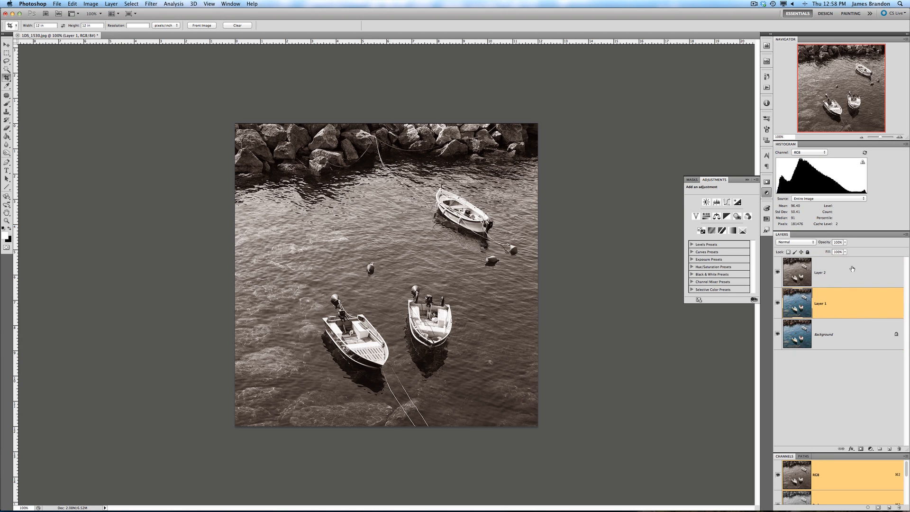
Lower the merged sepia Layer 2 opacity to about 80% so original colour shows through
click(840, 273)
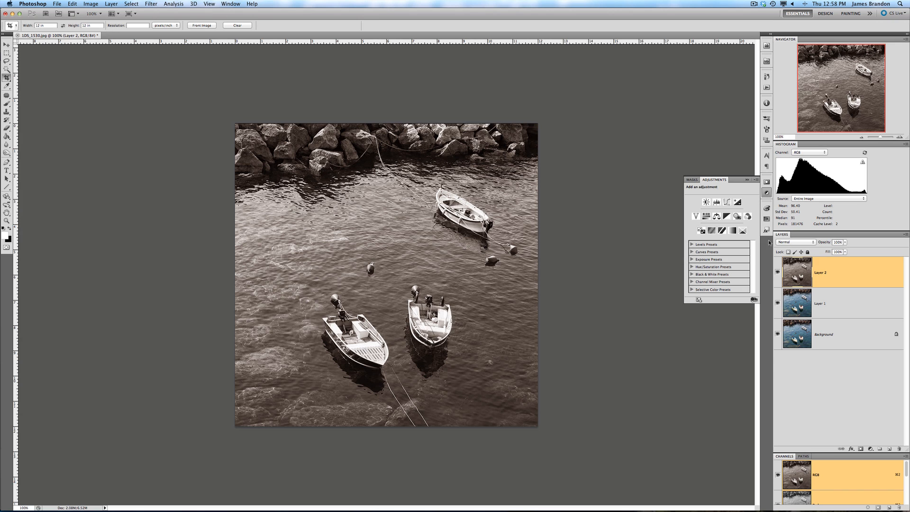
mouse_move(818, 249)
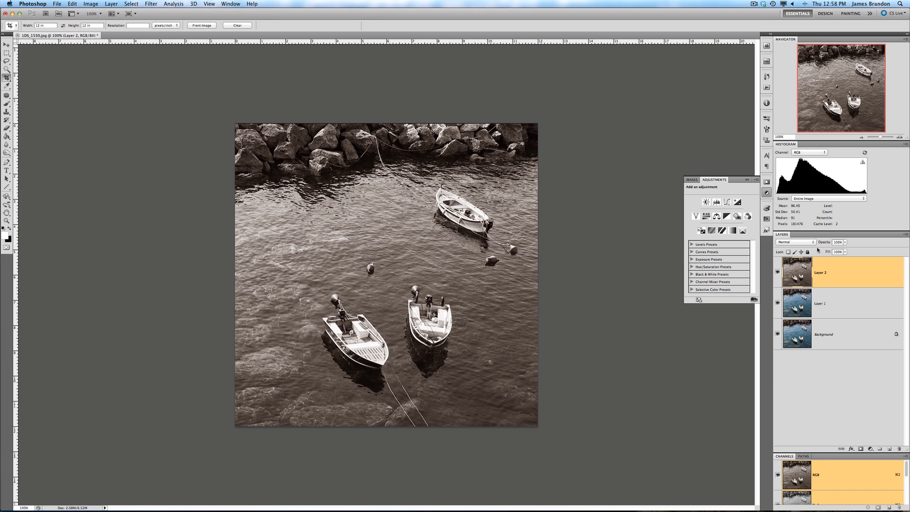
click(839, 241)
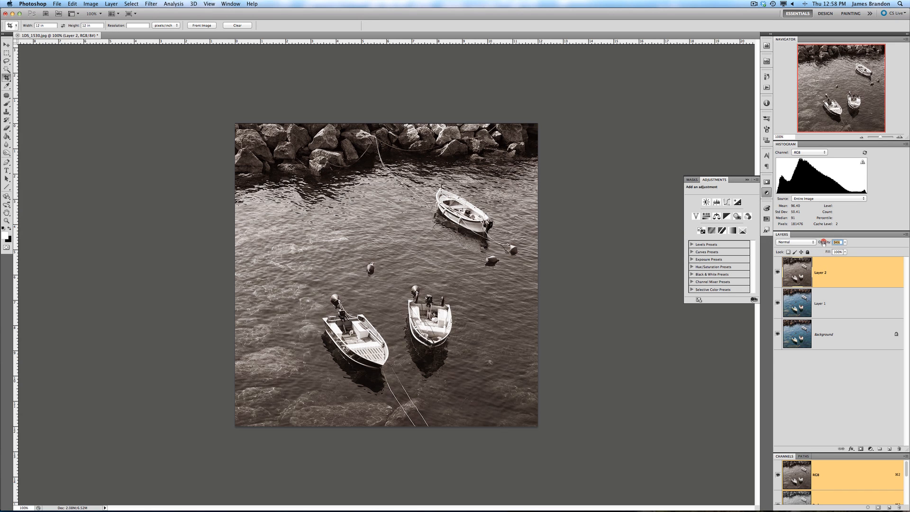
drag(840, 241, 831, 242)
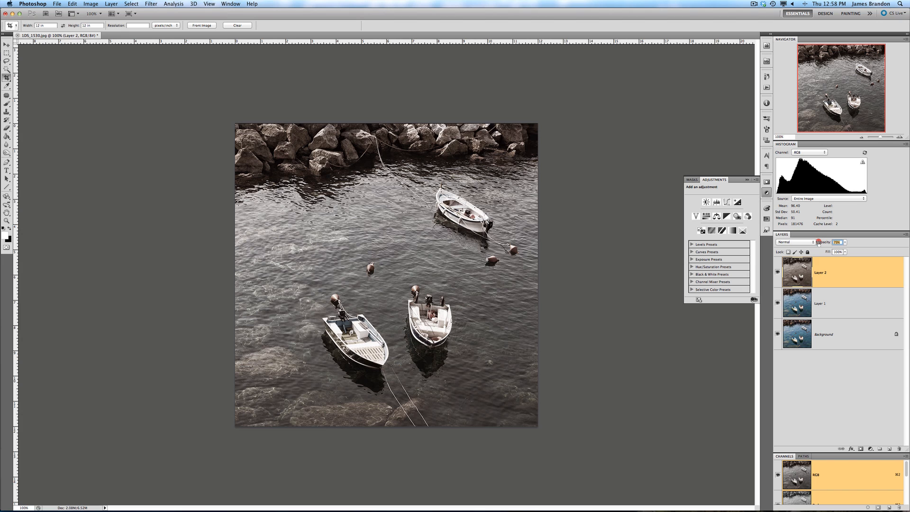
drag(819, 242, 827, 242)
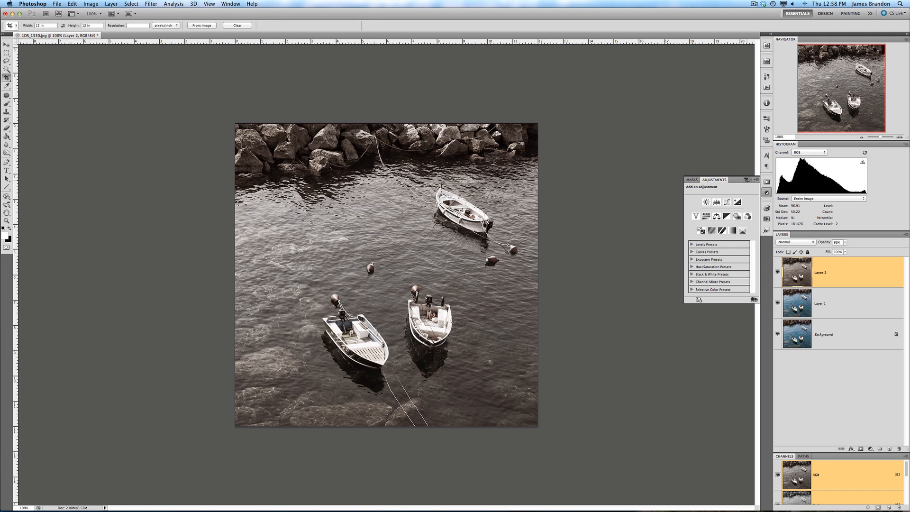
click(755, 179)
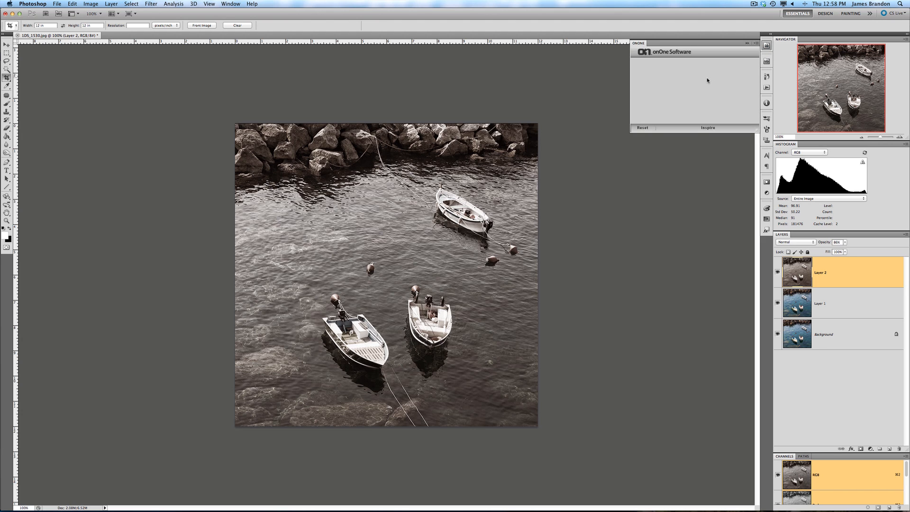
Launch the onOne PhotoFrame 4.6 plug-in on the toned layer
click(691, 51)
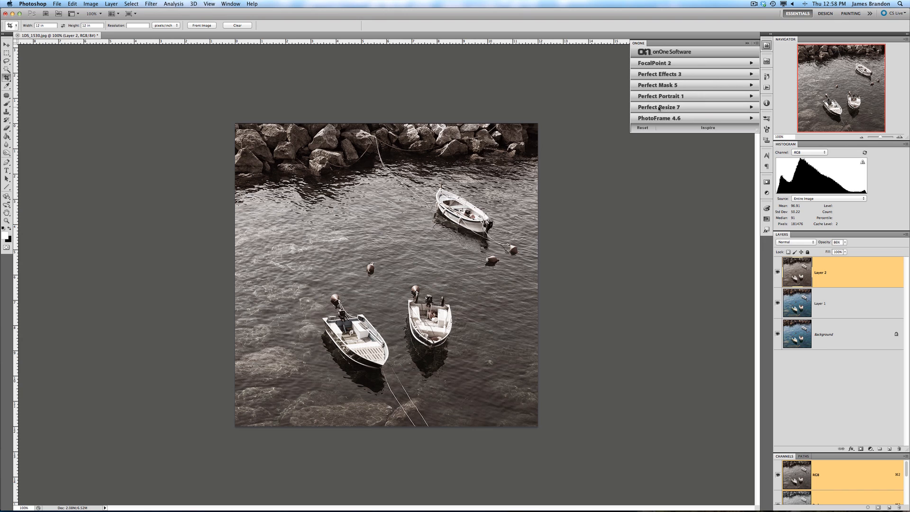
mouse_move(659, 119)
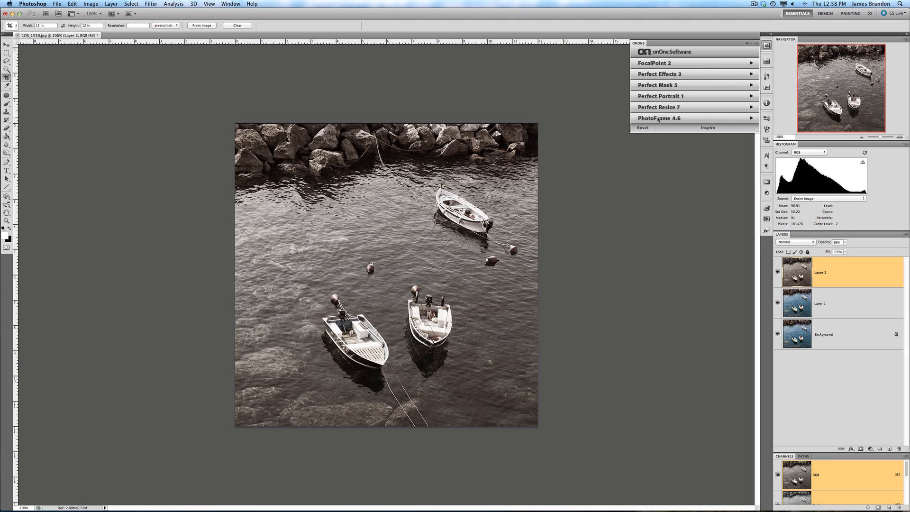
click(659, 118)
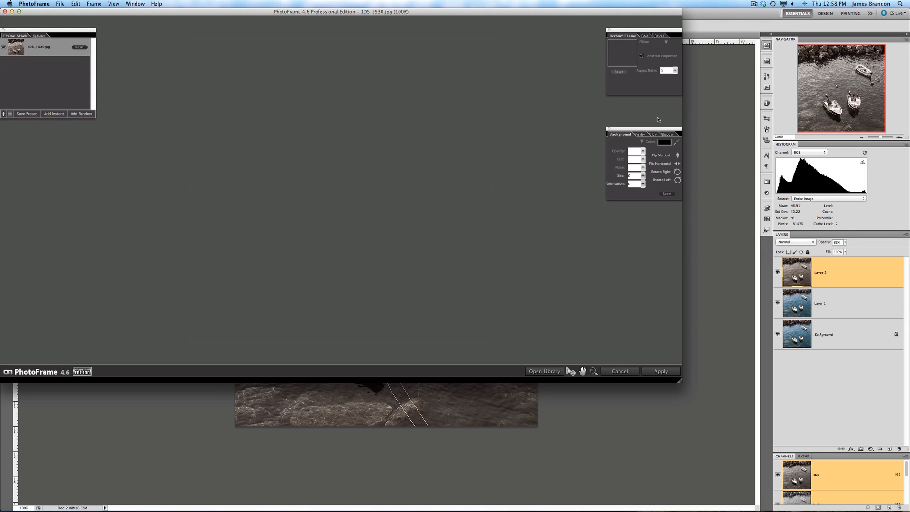
Browse the frame library and expand the Photographic category showing acid burn previews
click(544, 371)
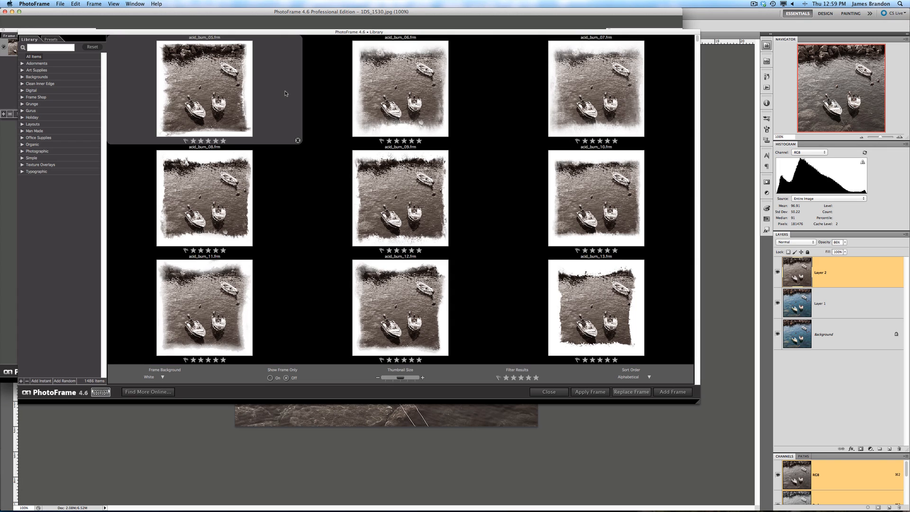
mouse_move(284, 94)
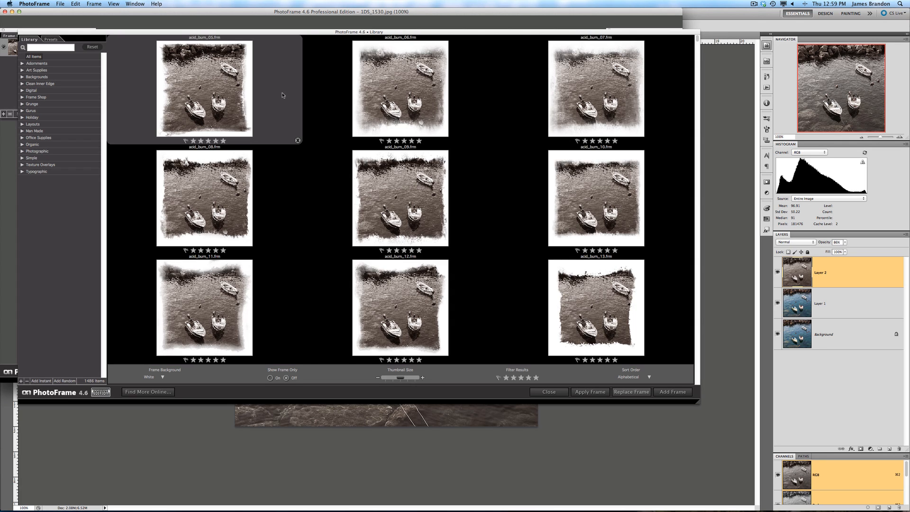
mouse_move(281, 95)
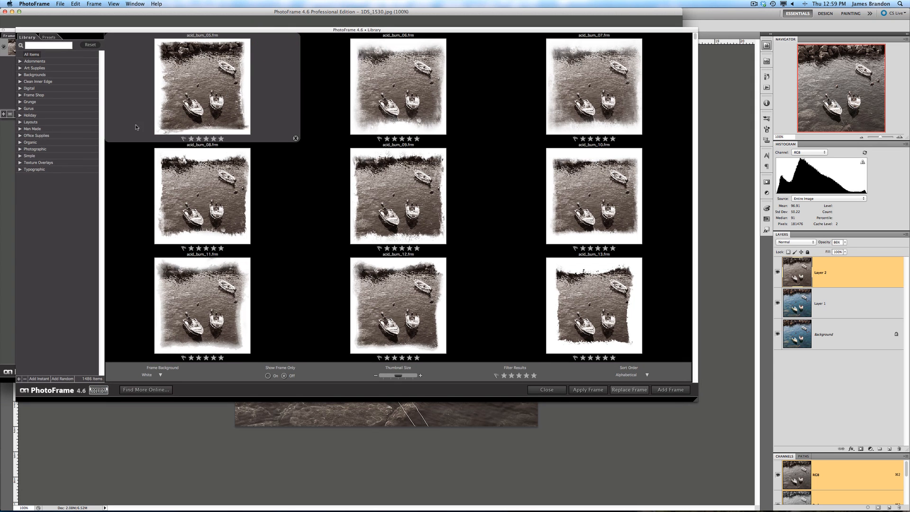
mouse_move(57, 153)
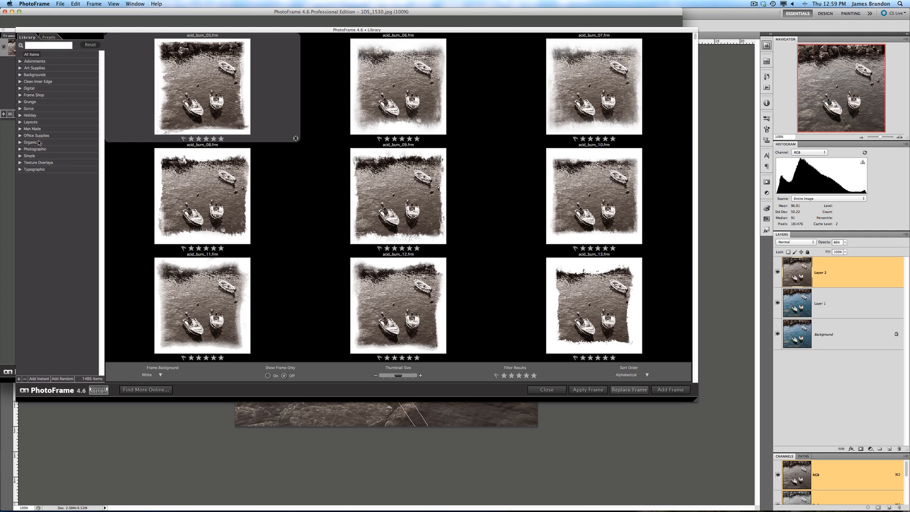
click(35, 149)
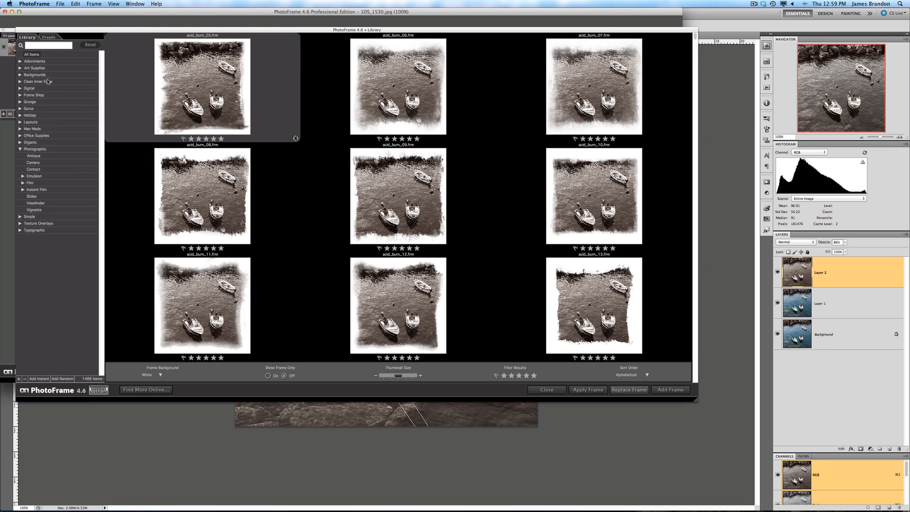
mouse_move(42, 120)
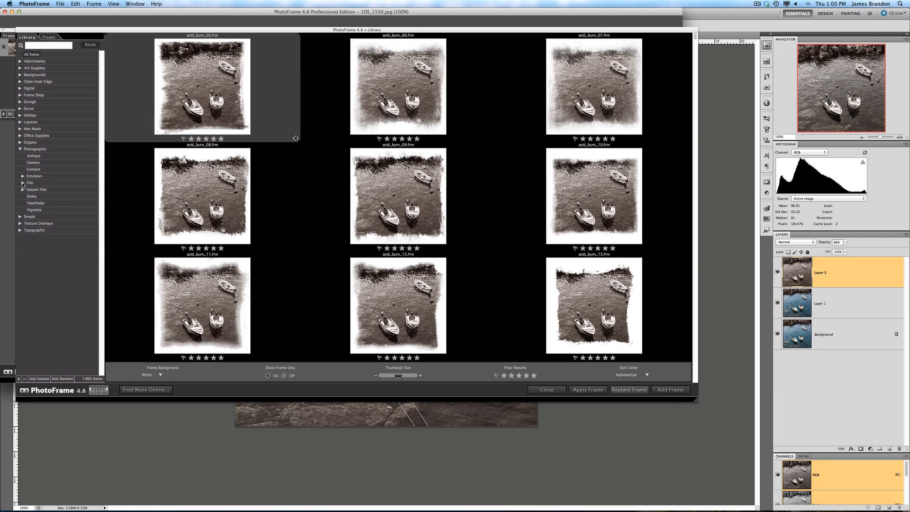
Expand Film > Instant Film > Type 665 and preview the Neutral then Warm variants
click(30, 183)
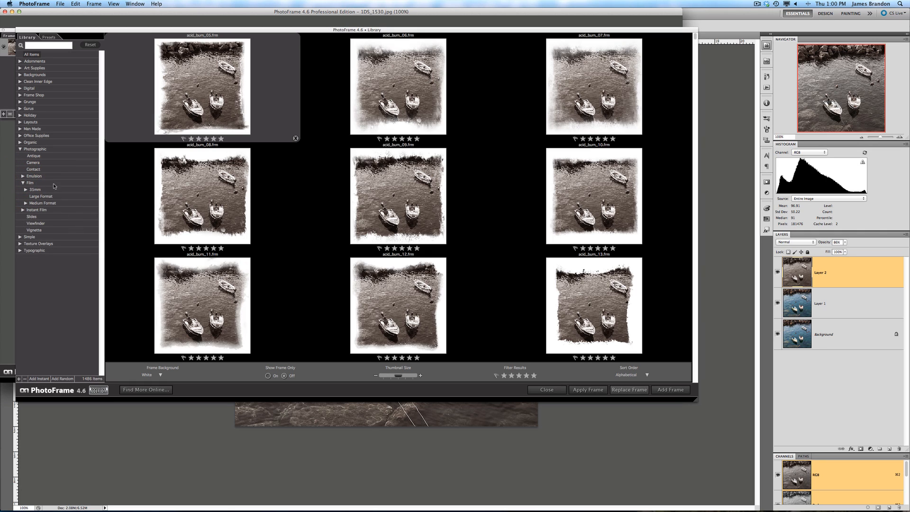
click(20, 210)
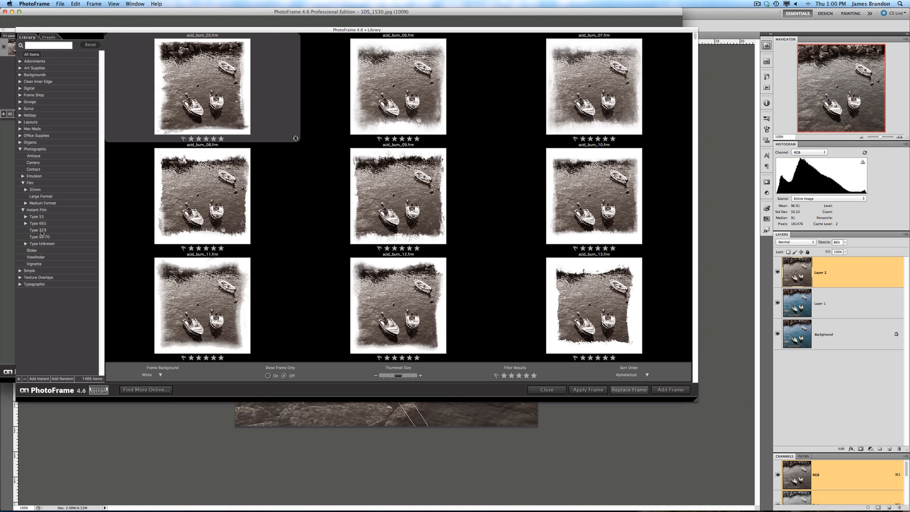
click(38, 222)
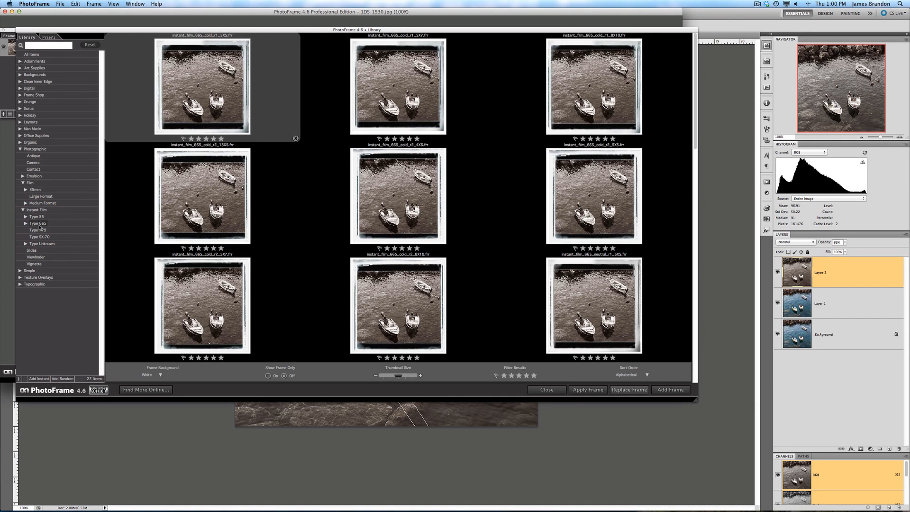
click(25, 224)
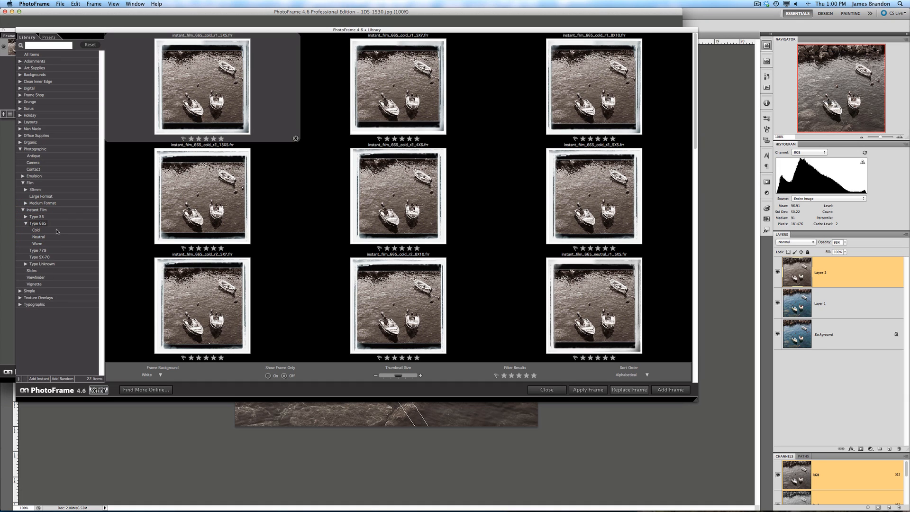
mouse_move(48, 231)
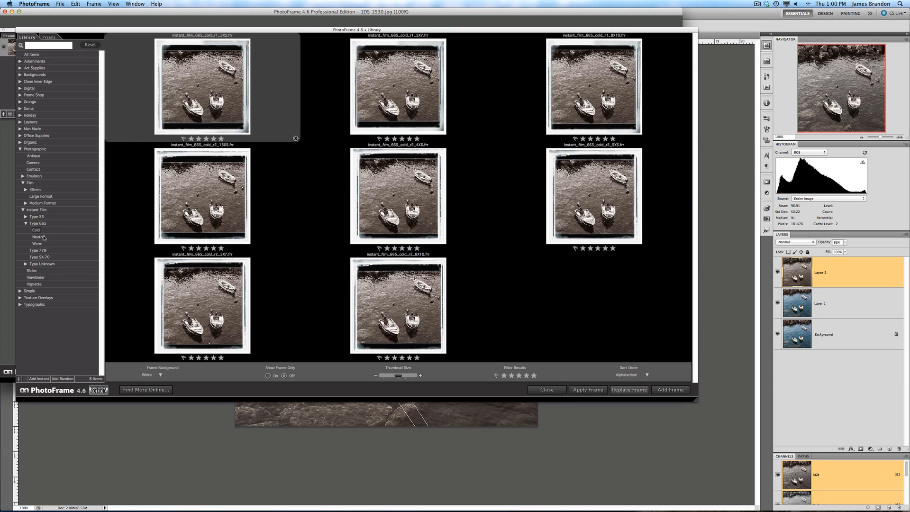
click(38, 237)
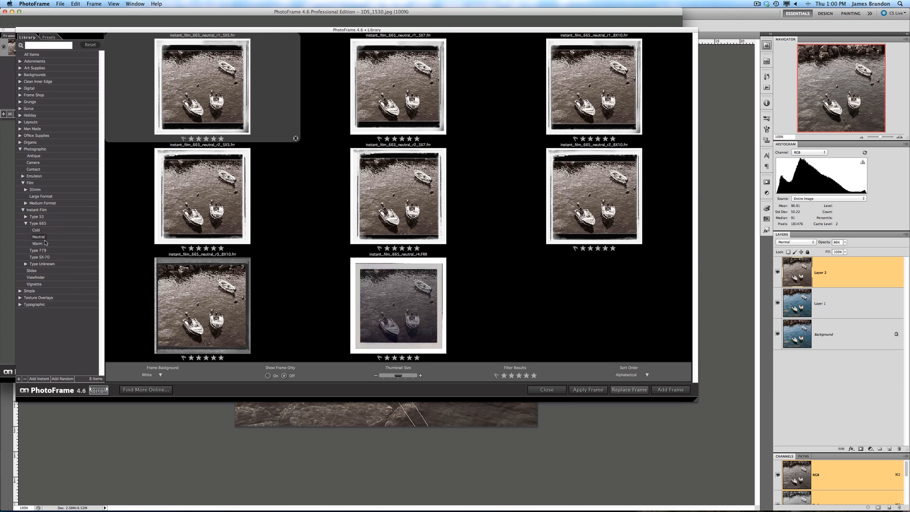
click(37, 244)
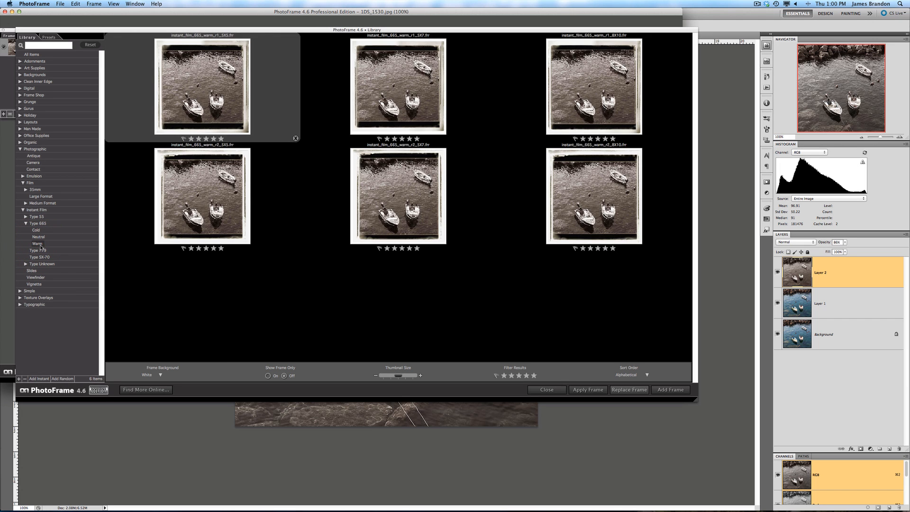
mouse_move(53, 249)
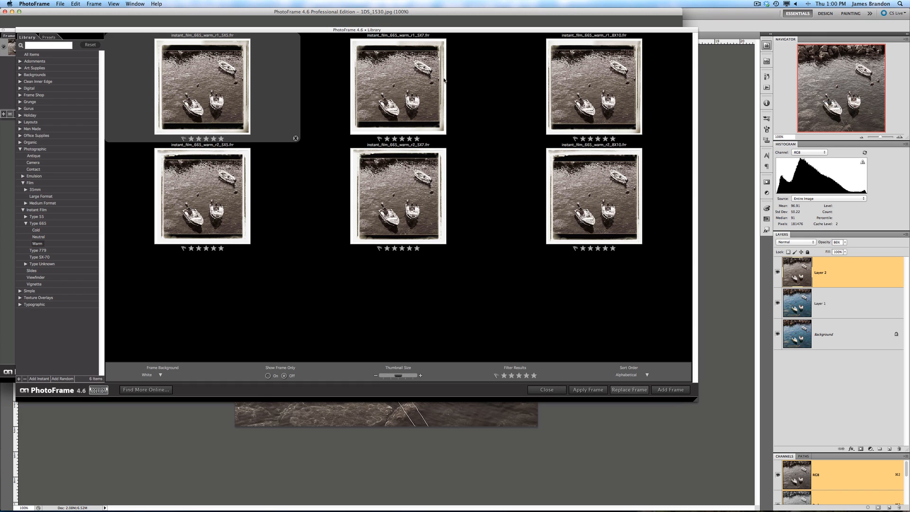
mouse_move(526, 167)
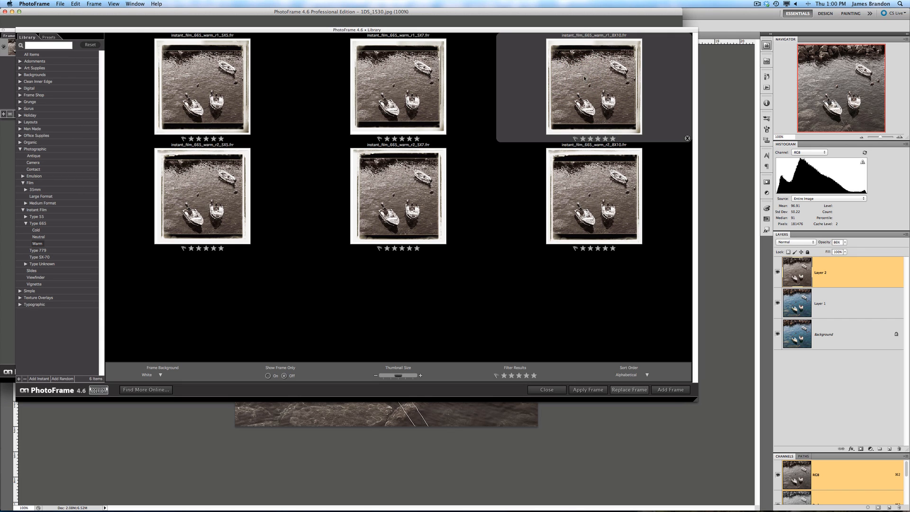
mouse_move(595, 66)
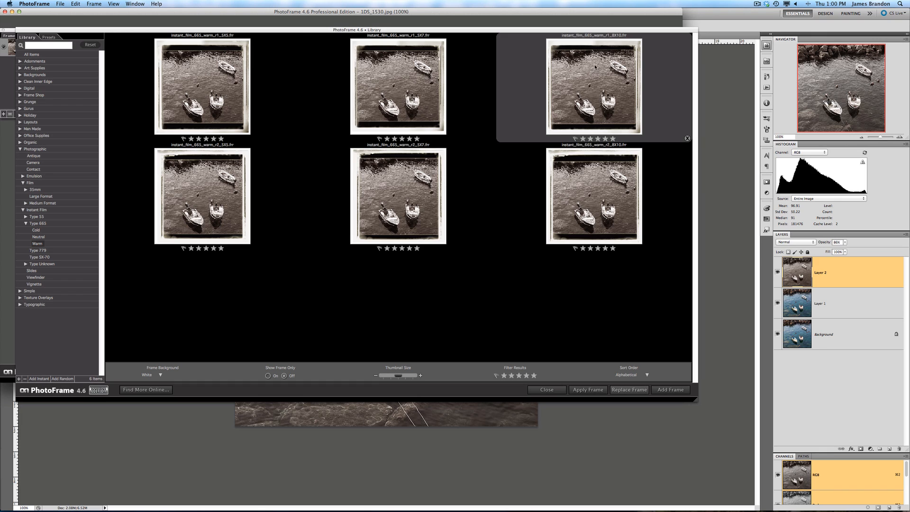
mouse_move(613, 52)
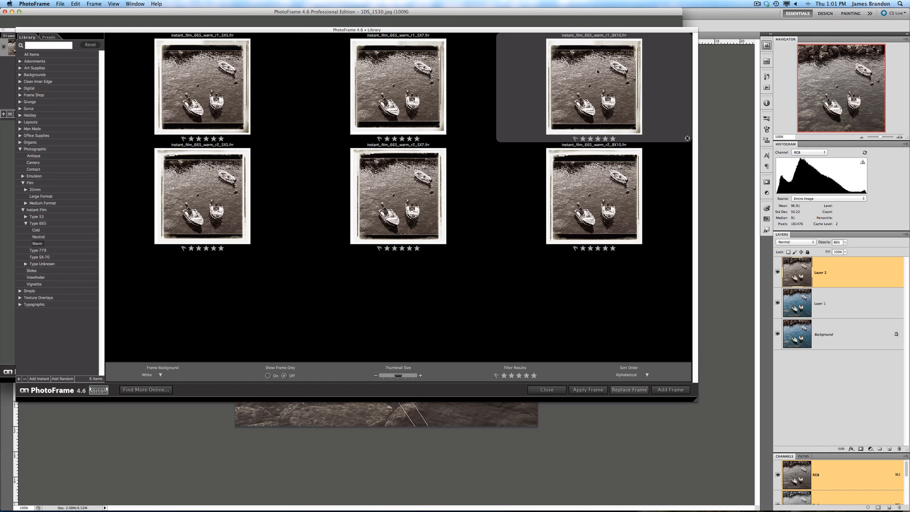
mouse_move(207, 190)
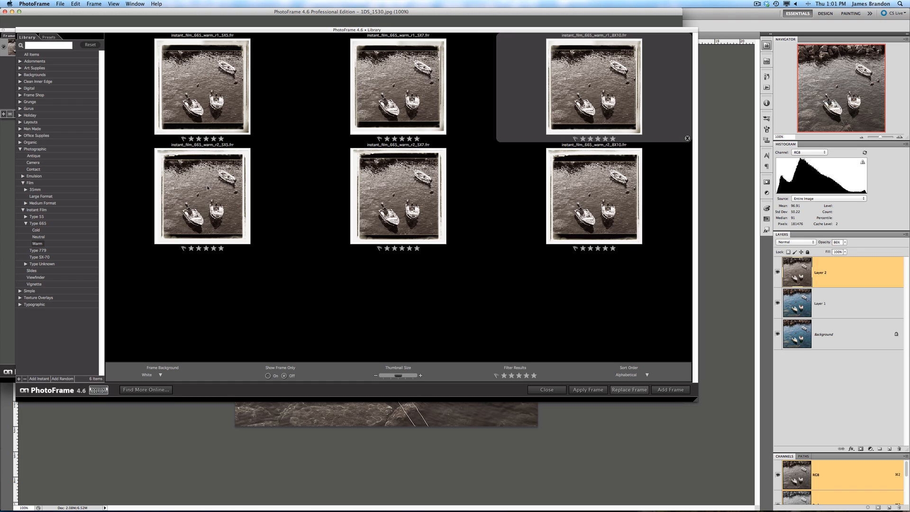
Apply the second-row warm Type 665 instant-film frame to the boats photo
click(202, 195)
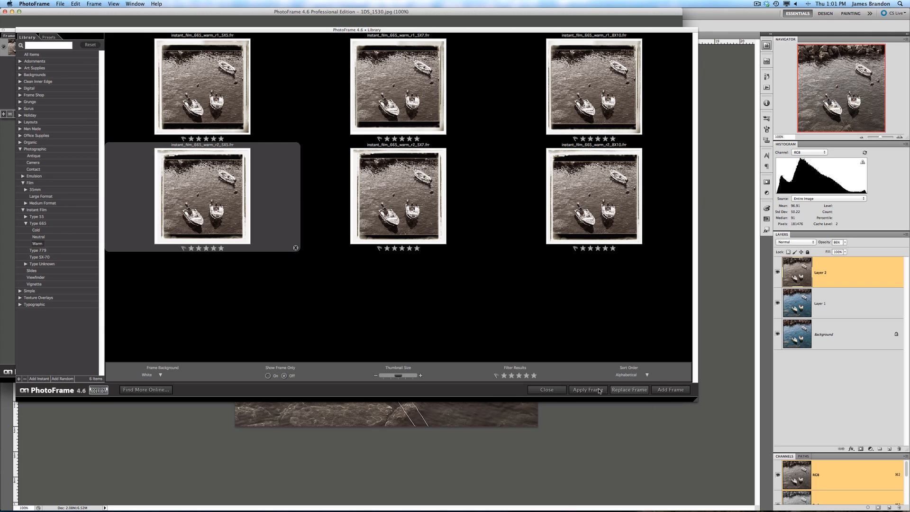
click(546, 390)
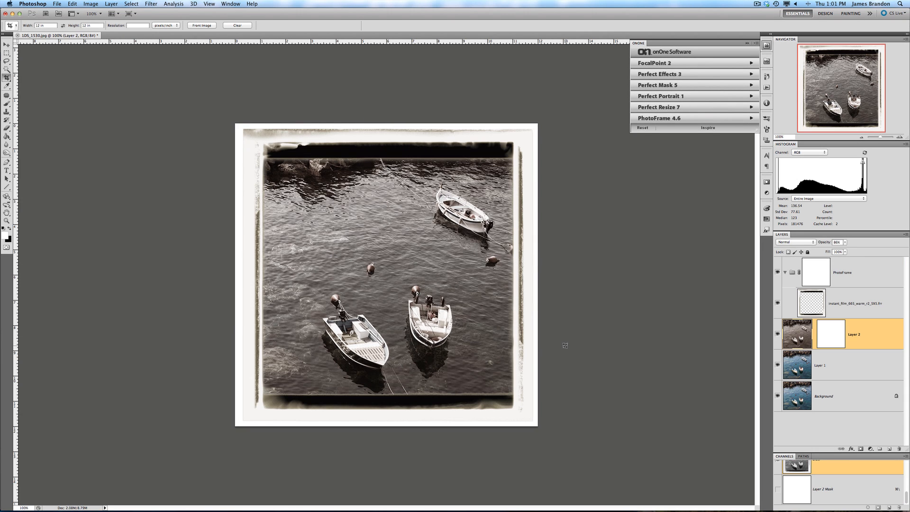
click(777, 272)
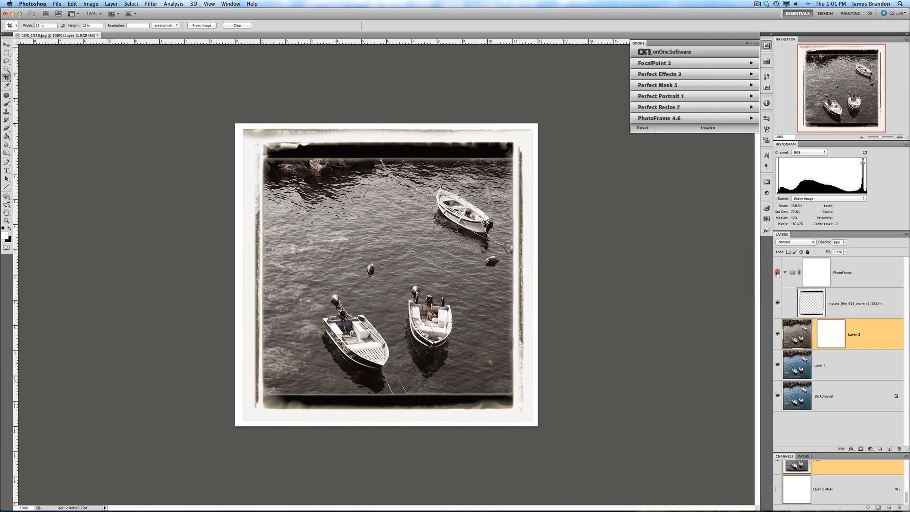
click(778, 273)
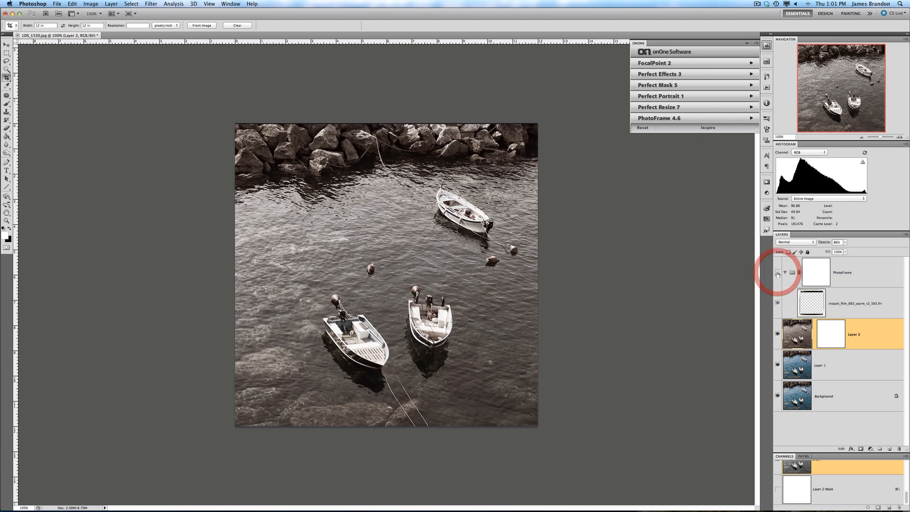
click(777, 273)
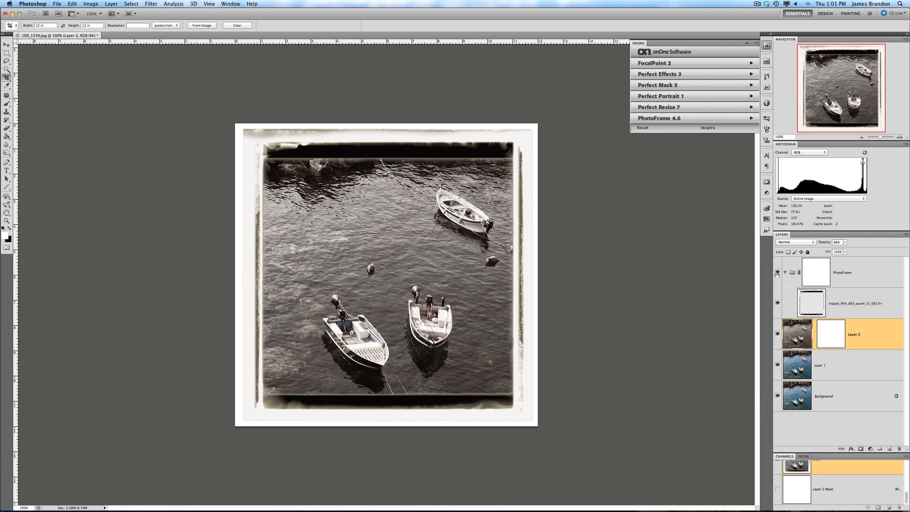
mouse_move(511, 247)
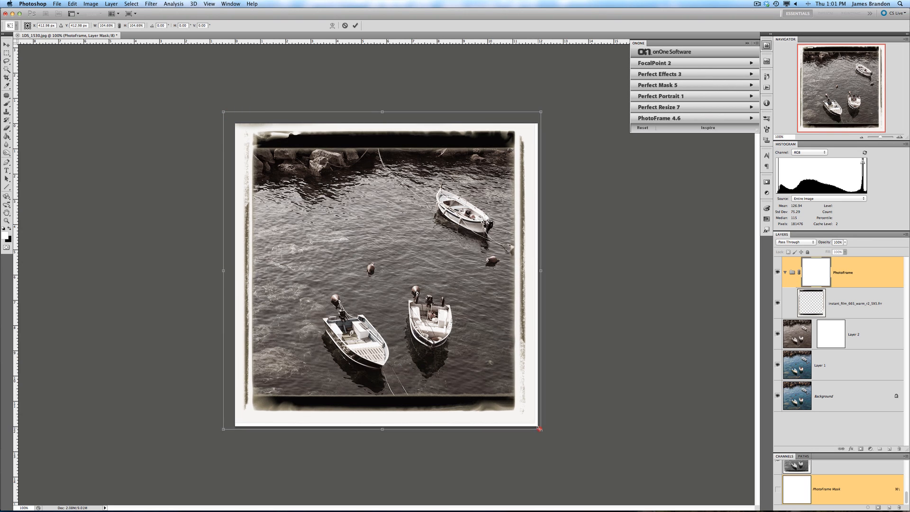
Scale the PhotoFrame group from its corner and bottom edge so the border fits the square photo
drag(540, 429, 546, 433)
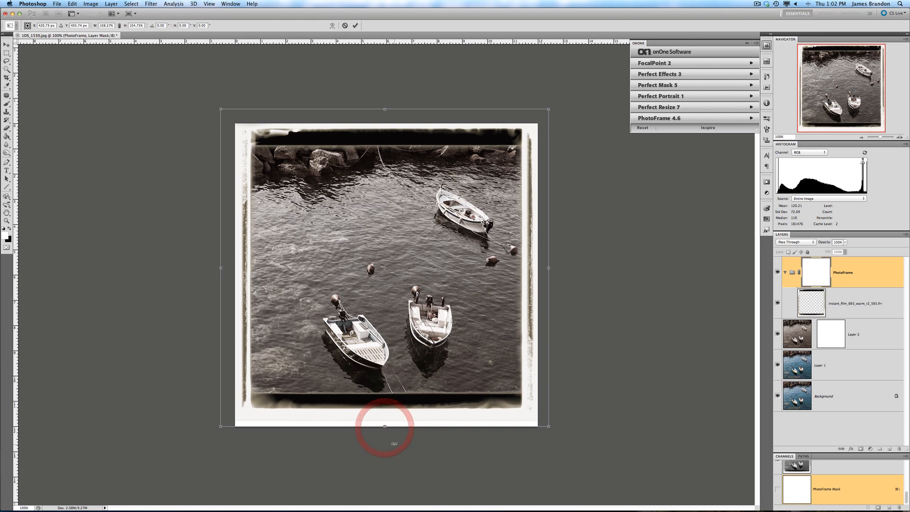
drag(384, 425, 384, 431)
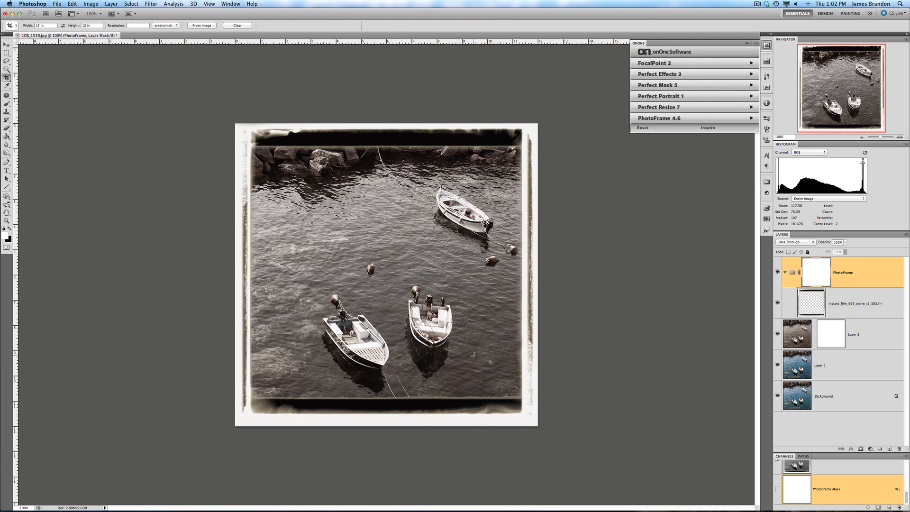
mouse_move(419, 262)
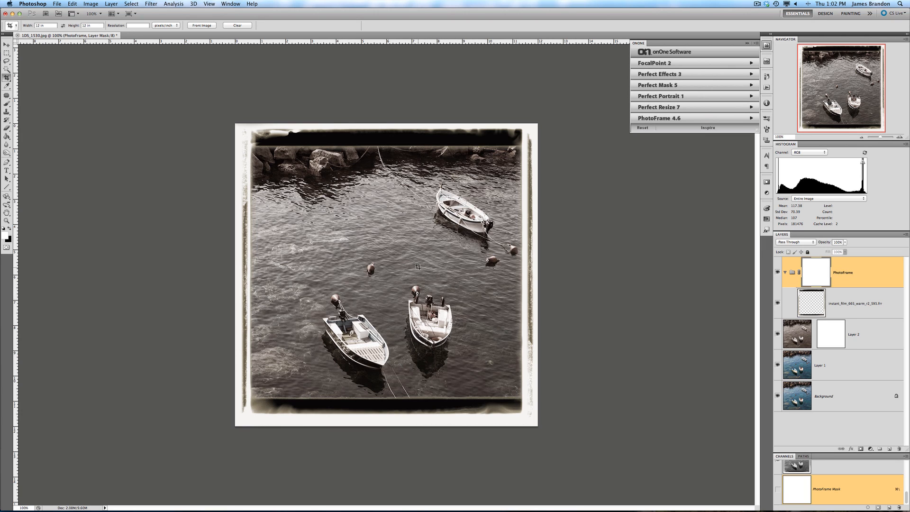
mouse_move(418, 267)
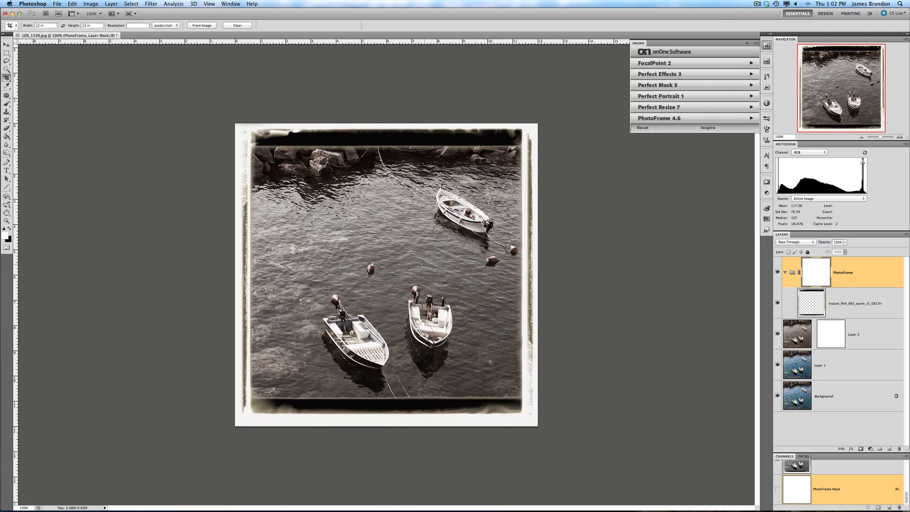
mouse_move(424, 265)
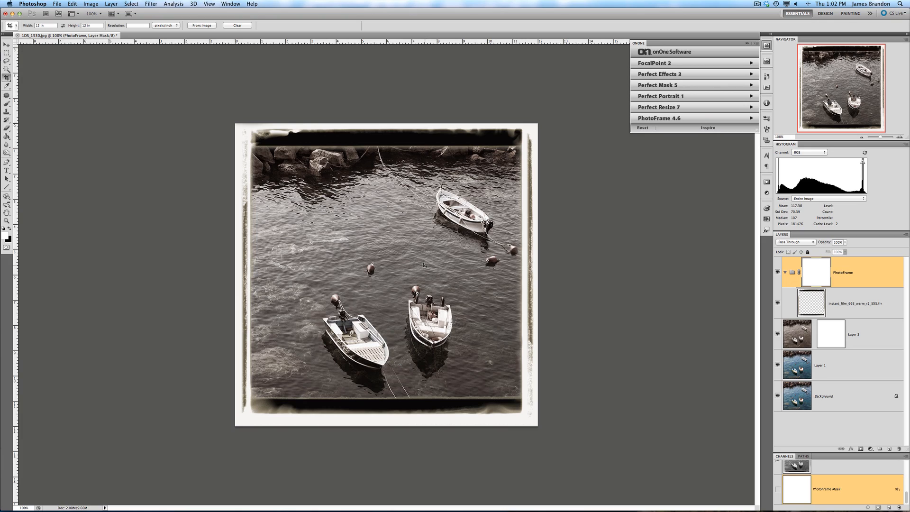